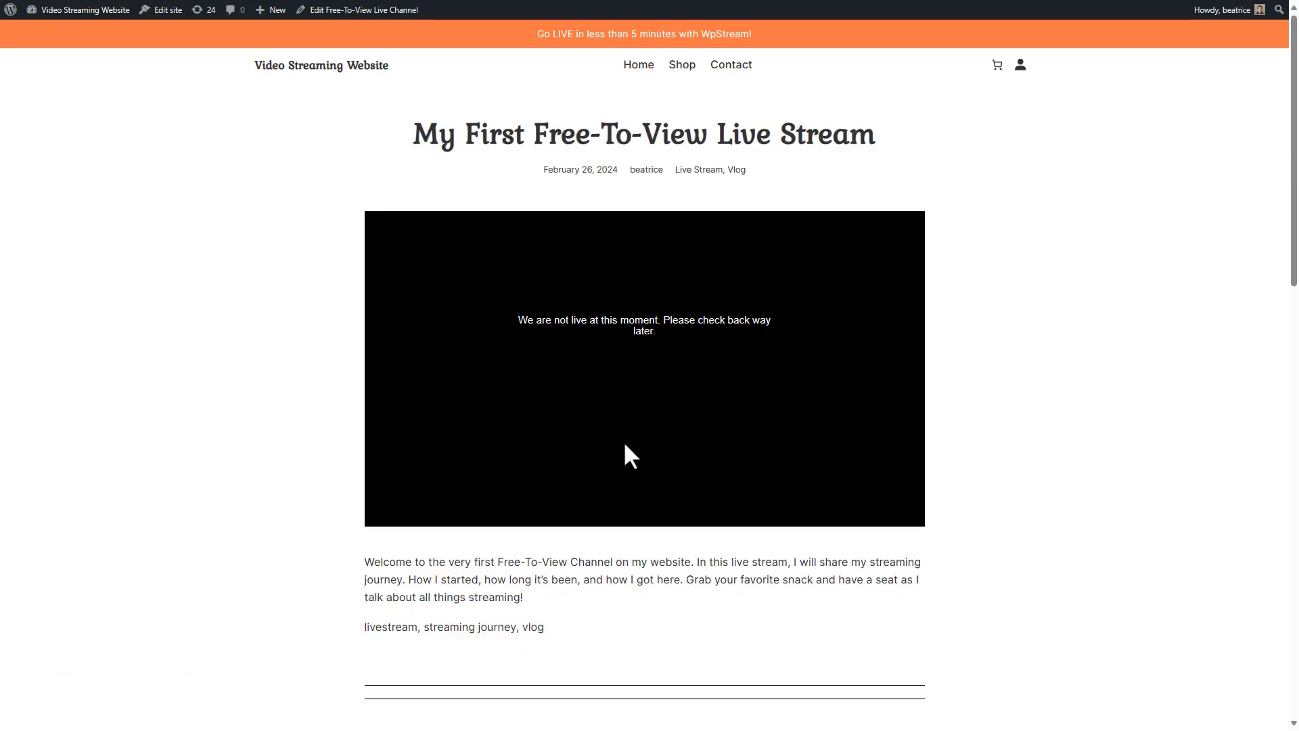
mouse_move(263, 49)
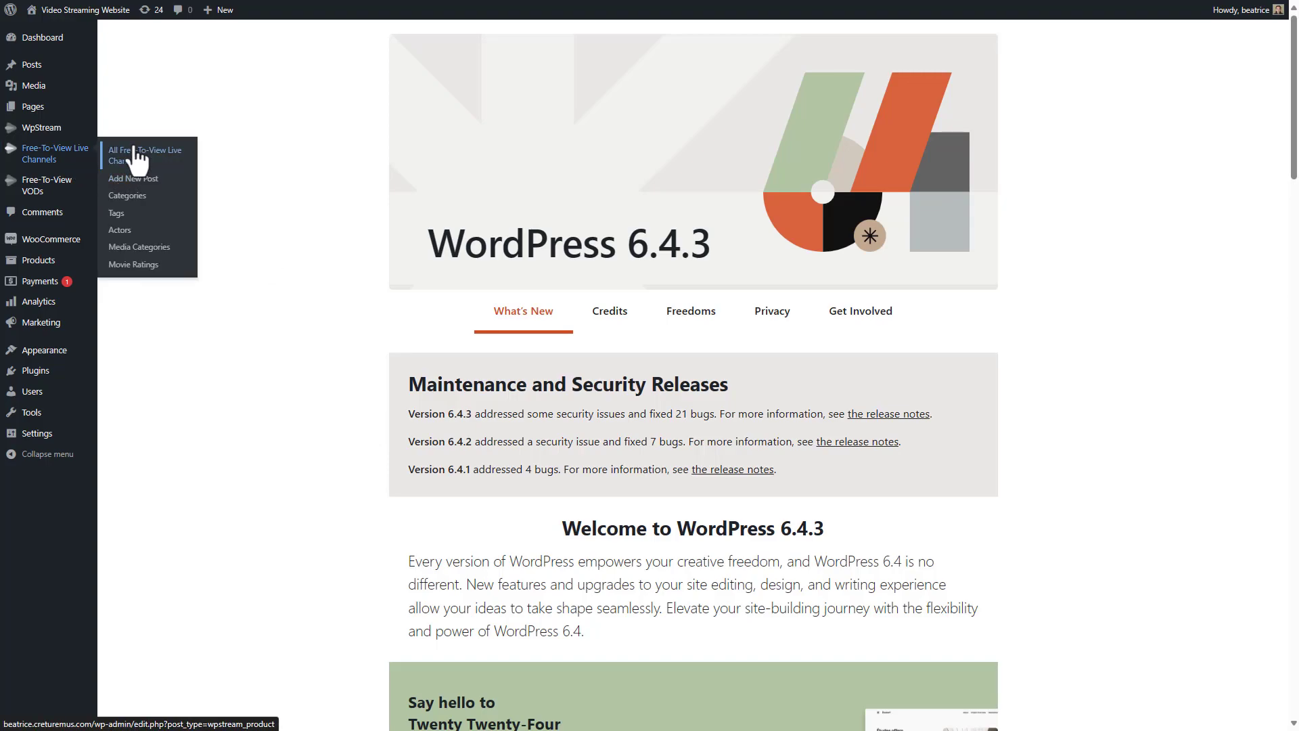
- Open 'My First Free-To-View Live Stream' from the Free-To-View Live Channels list for editing
left_click(145, 155)
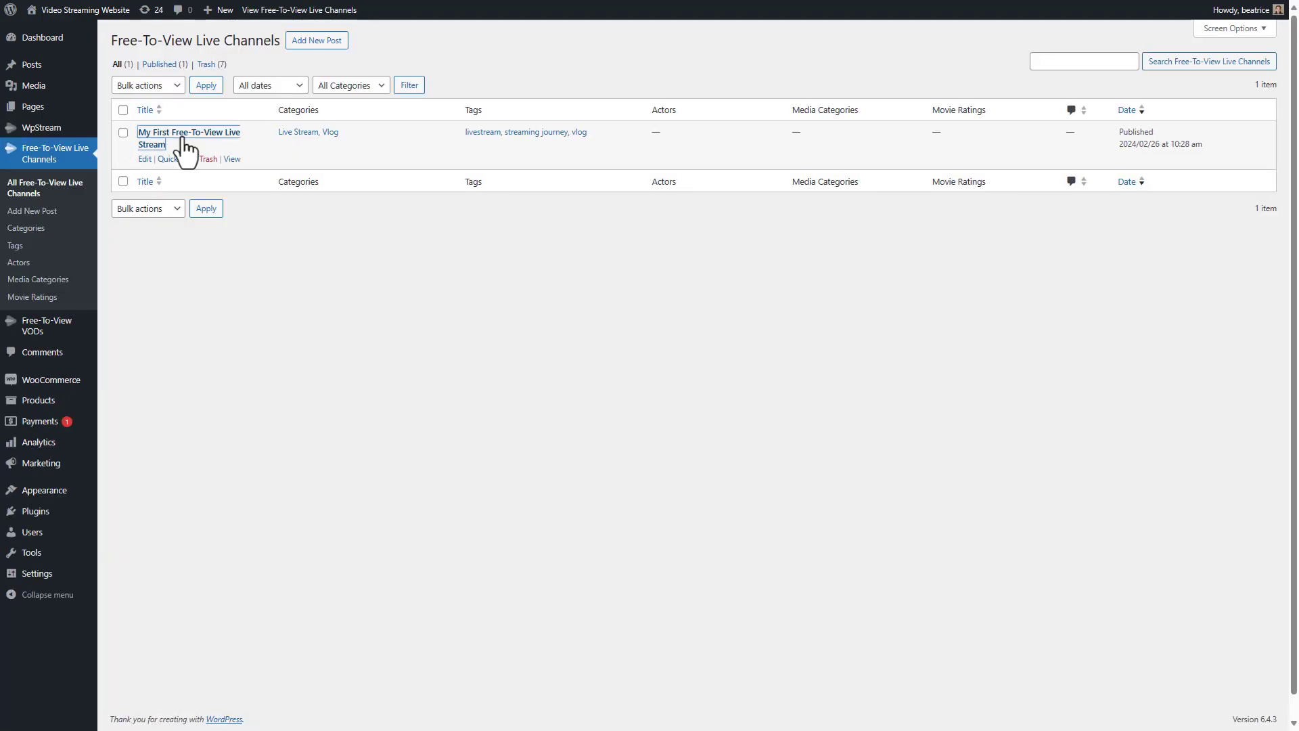
left_click(189, 137)
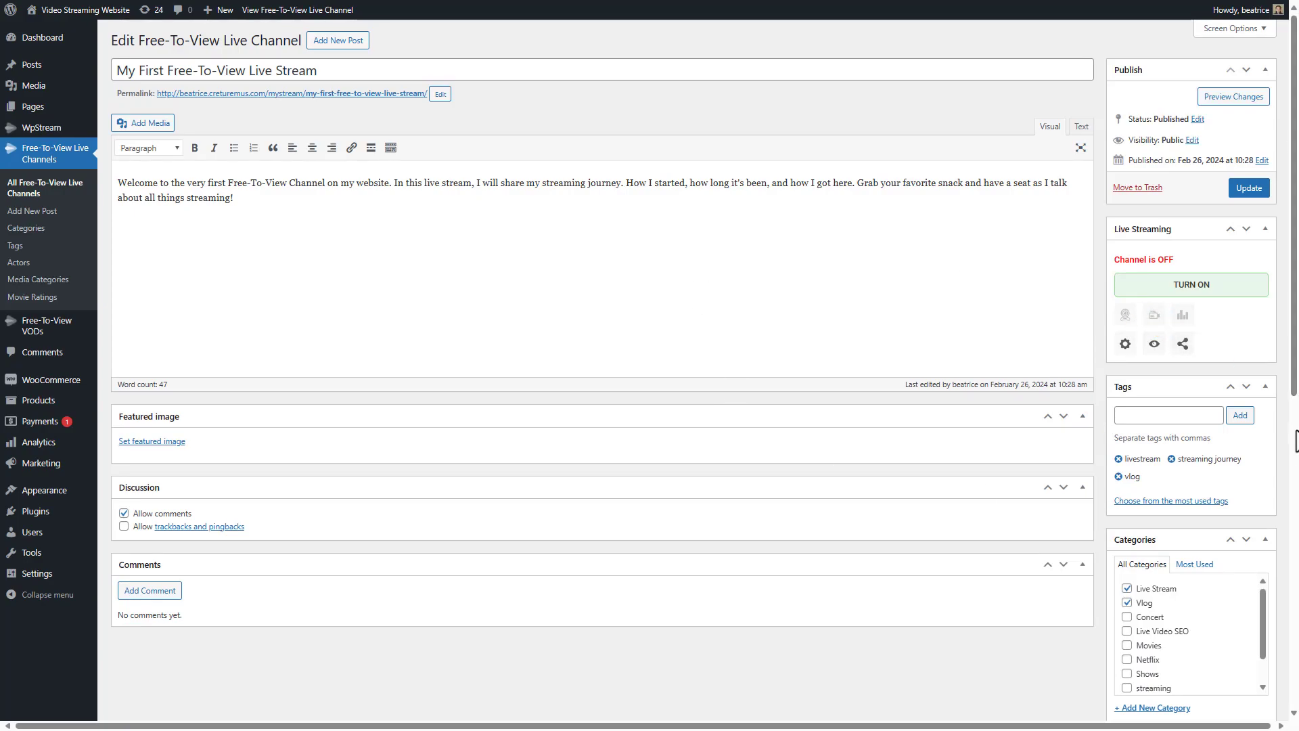
- Switch the channel on and launch its browser broadcaster with camera preview
left_click(1191, 284)
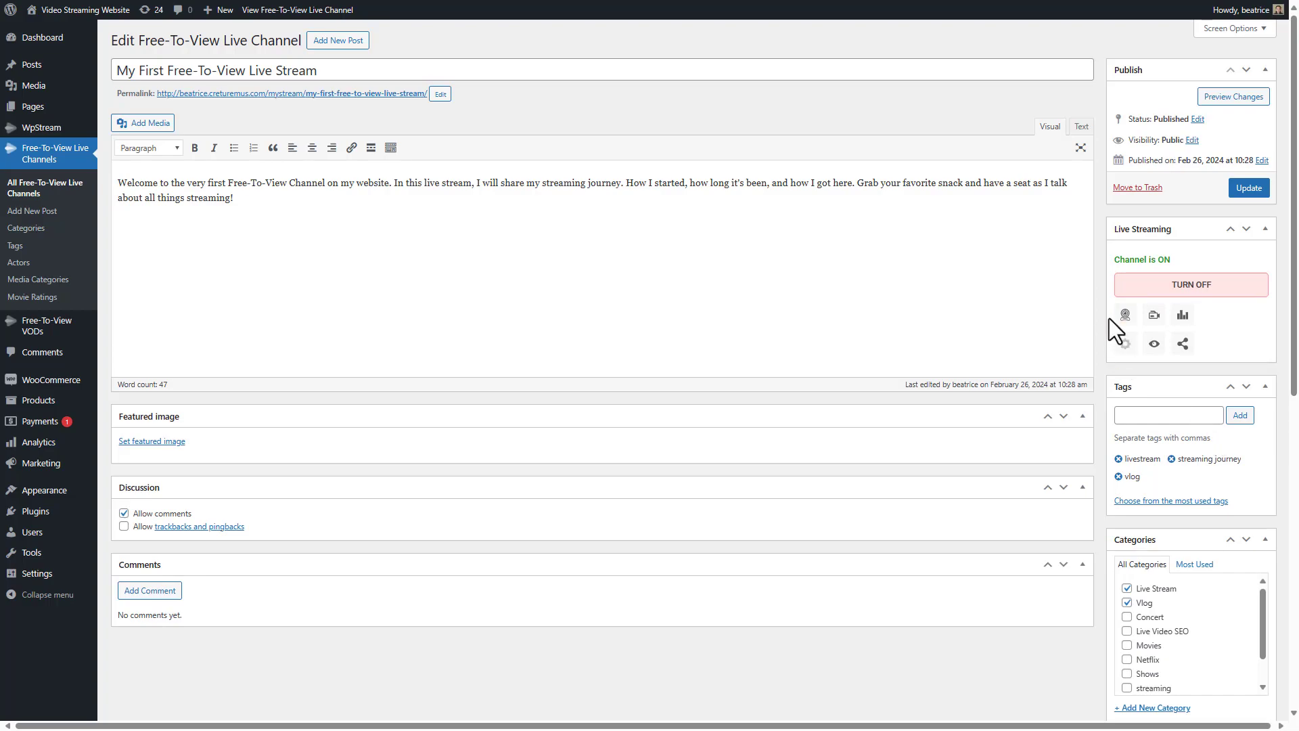
left_click(1125, 315)
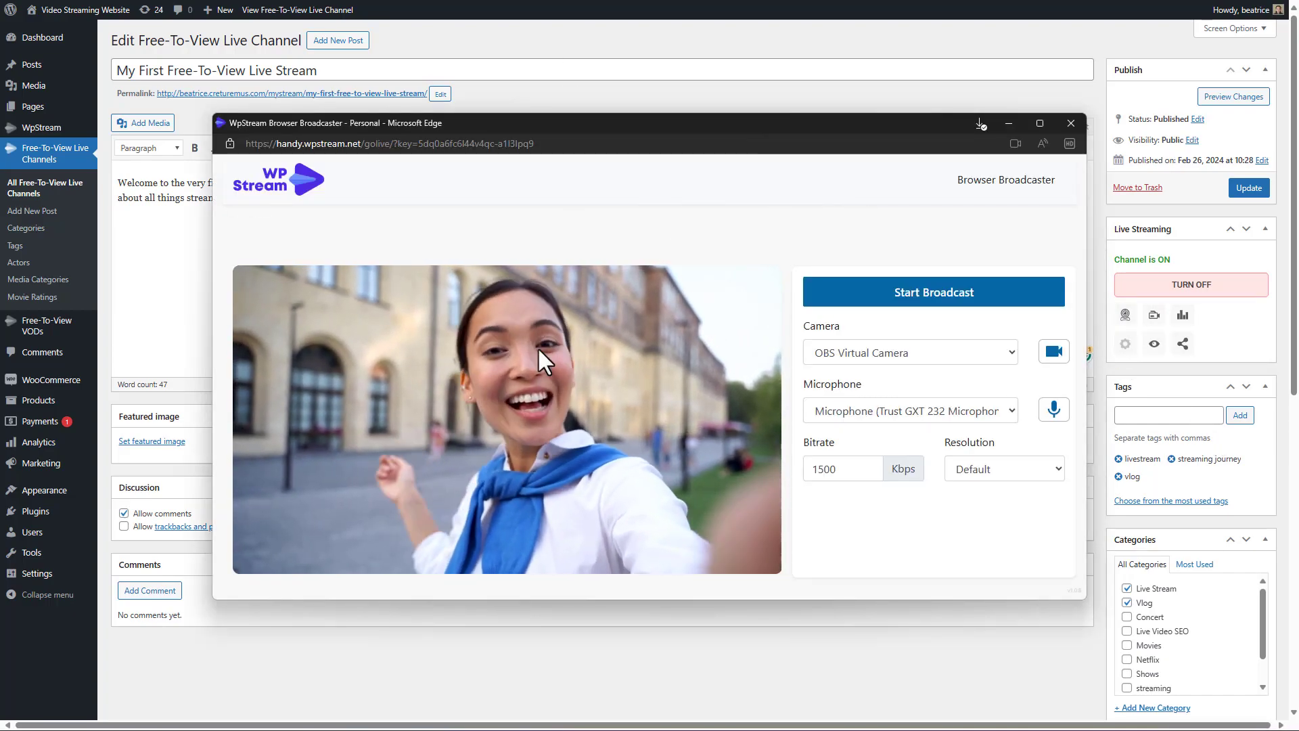
- Start the broadcast to send the camera and microphone feed live
left_click(932, 292)
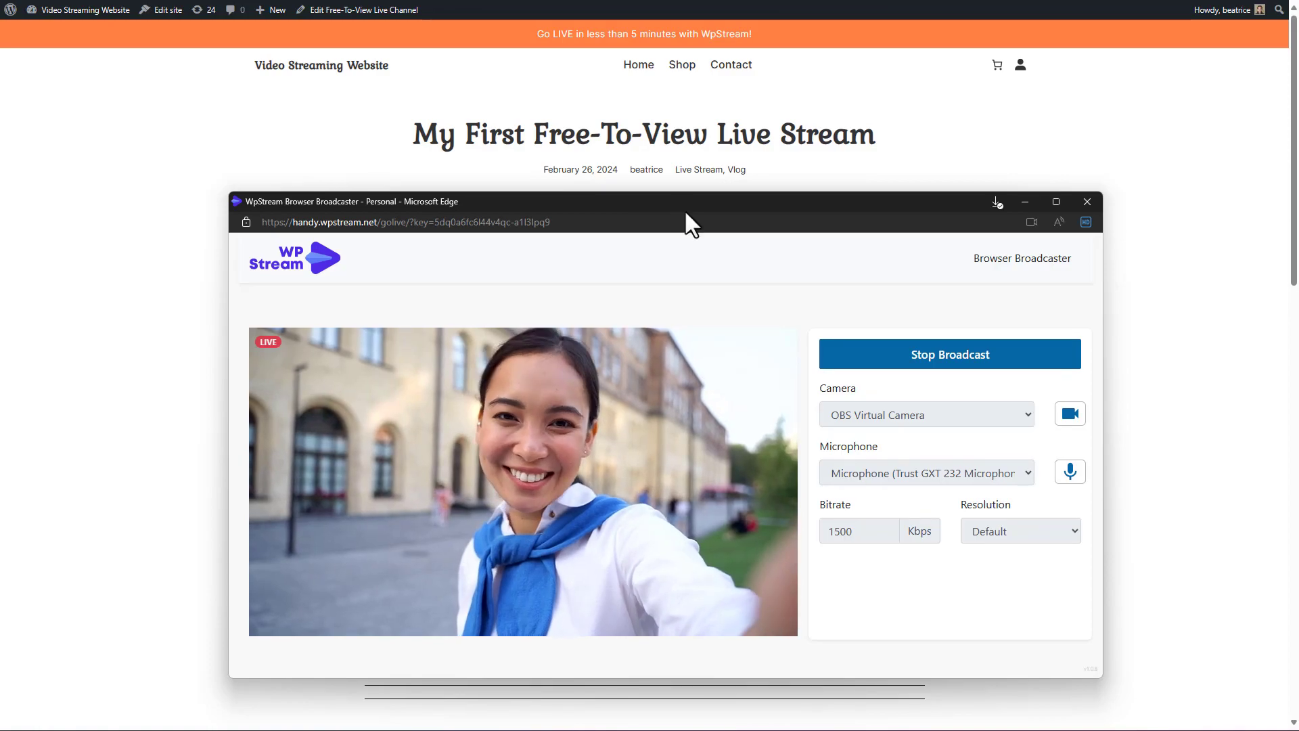
- Toggle the broadcast control twice, leaving the channel page stream paused
left_click(948, 354)
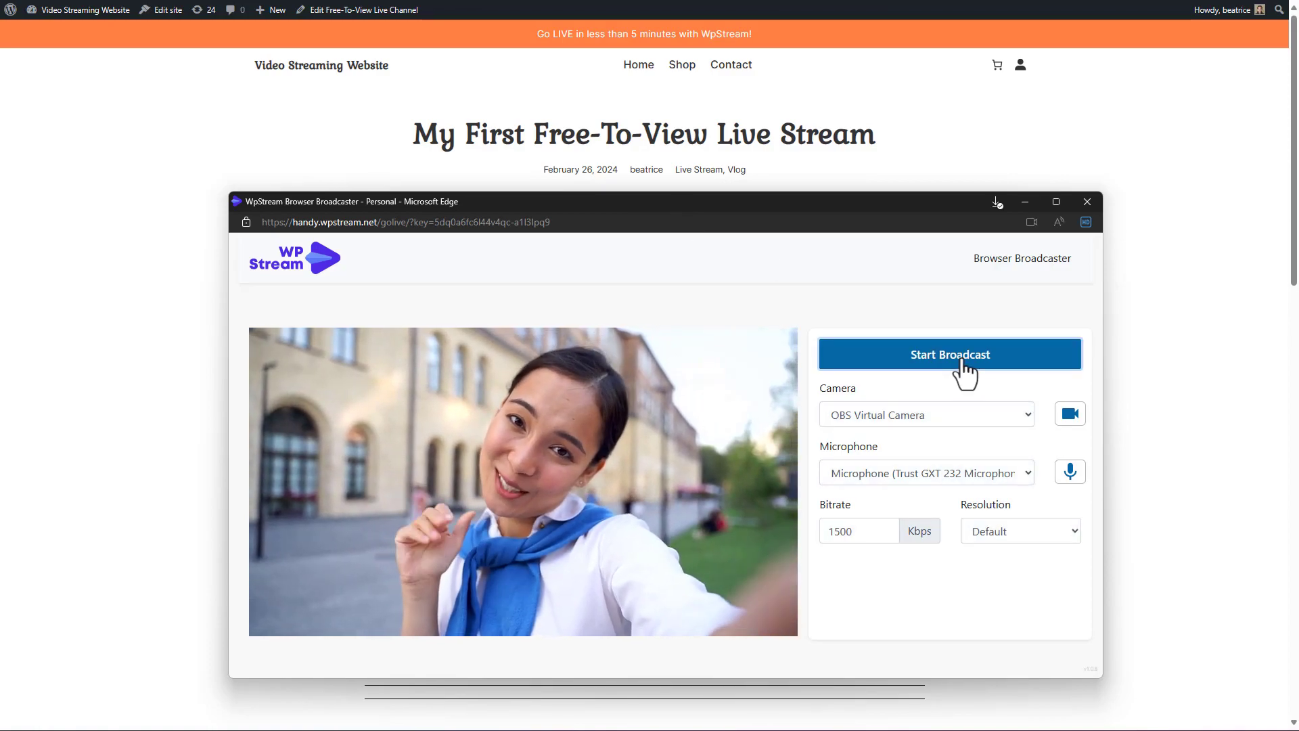
left_click(949, 354)
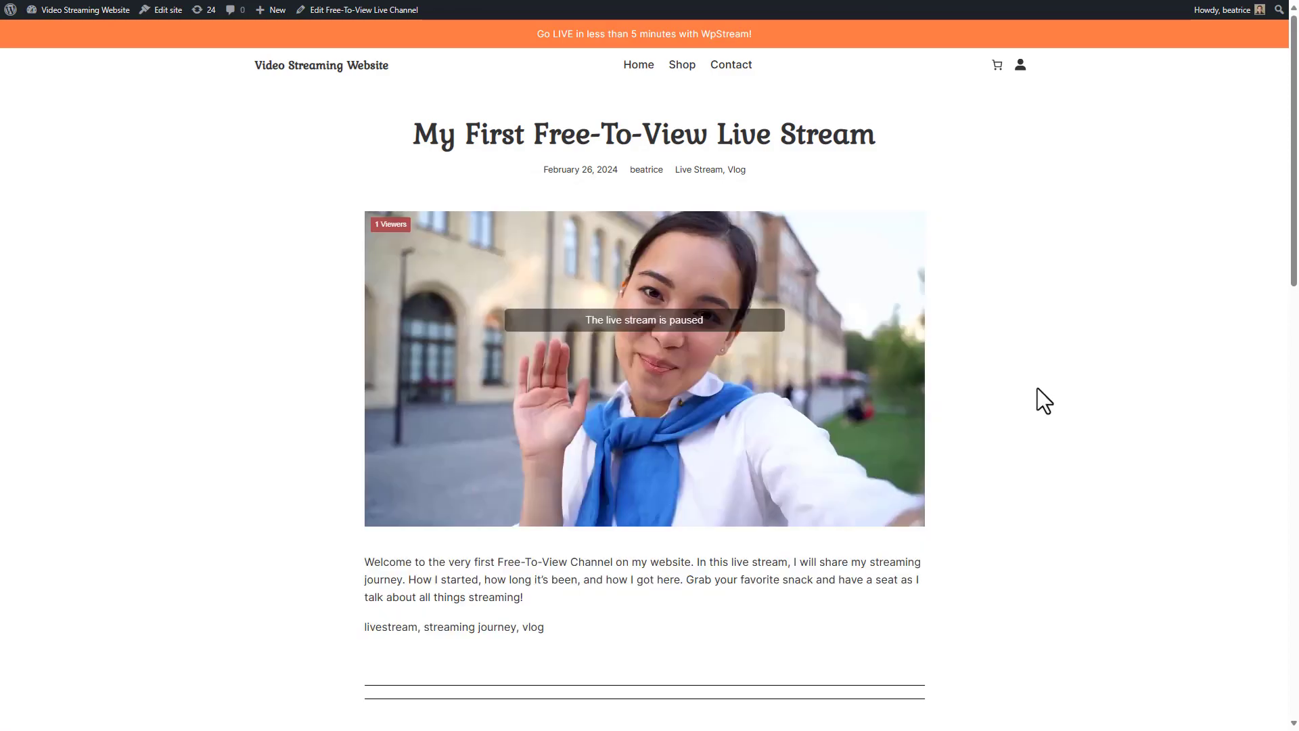
mouse_move(786, 203)
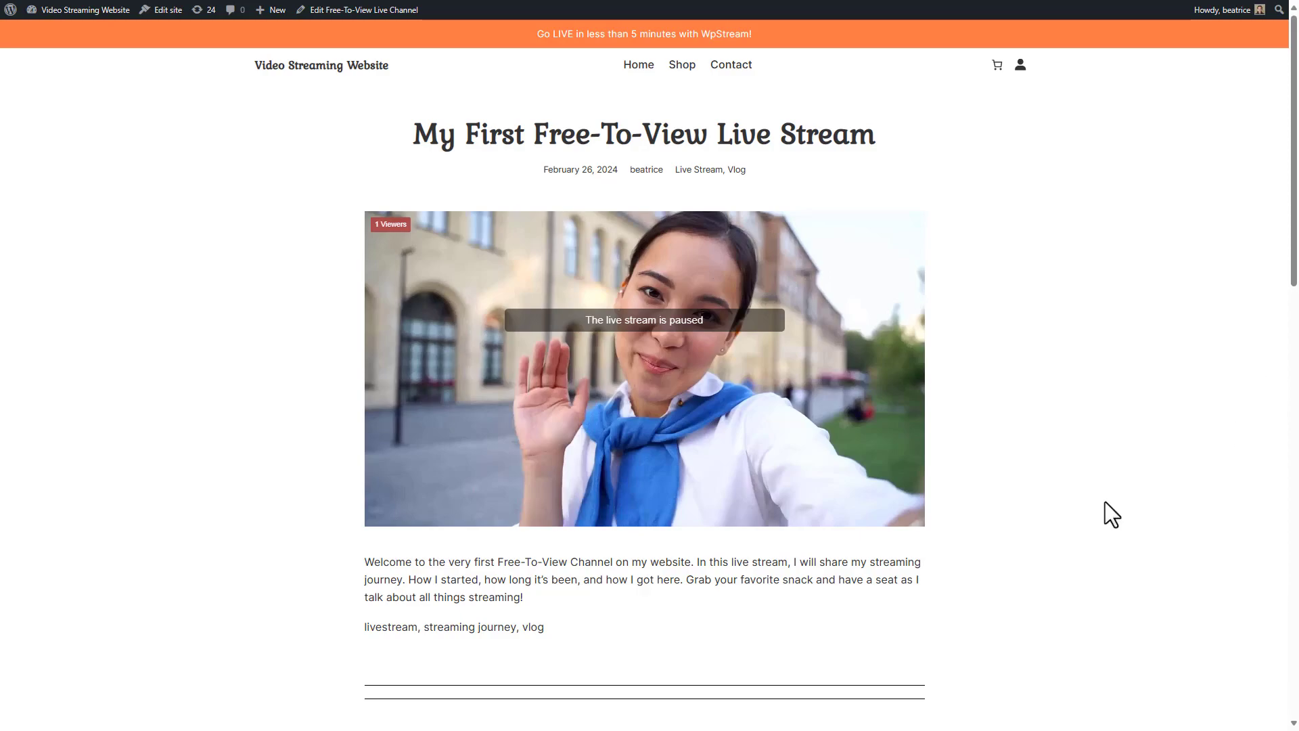
mouse_move(180, 140)
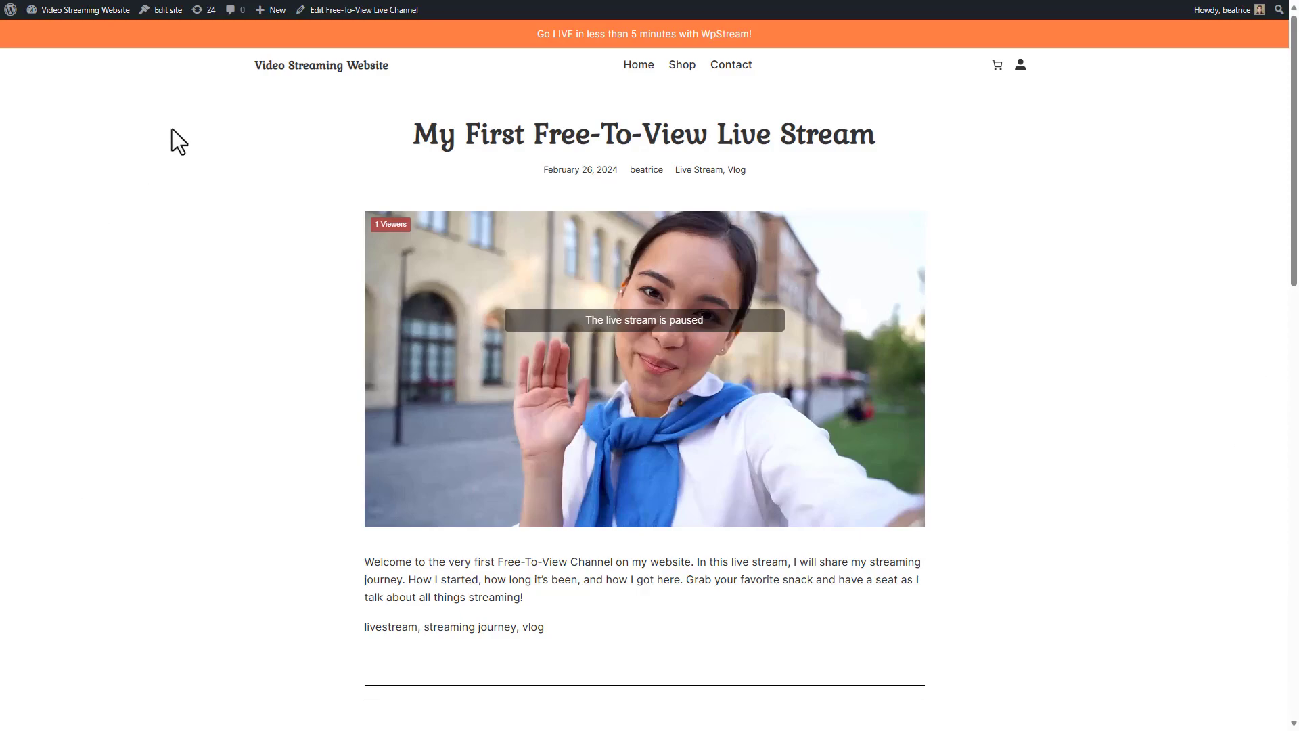
mouse_move(1191, 479)
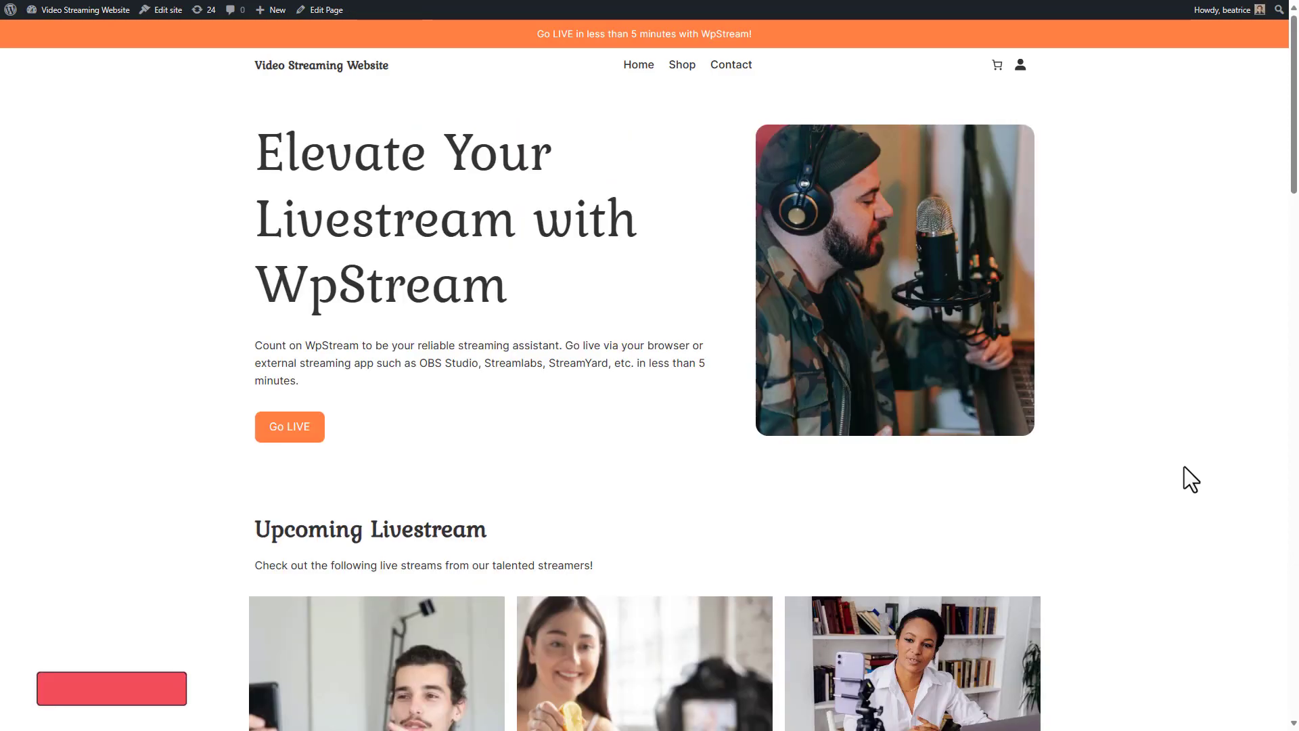
- Go to the site homepage with the WpStream hero and upcoming livestreams
left_click(111, 687)
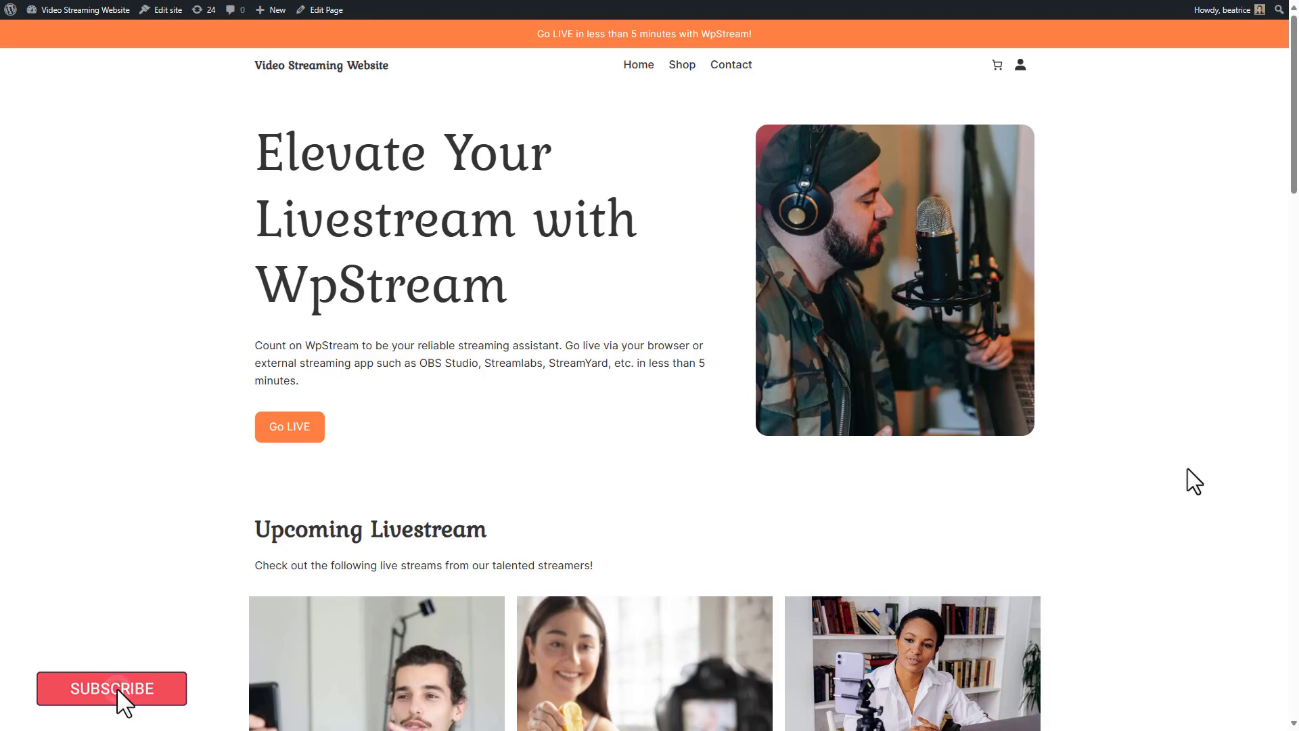